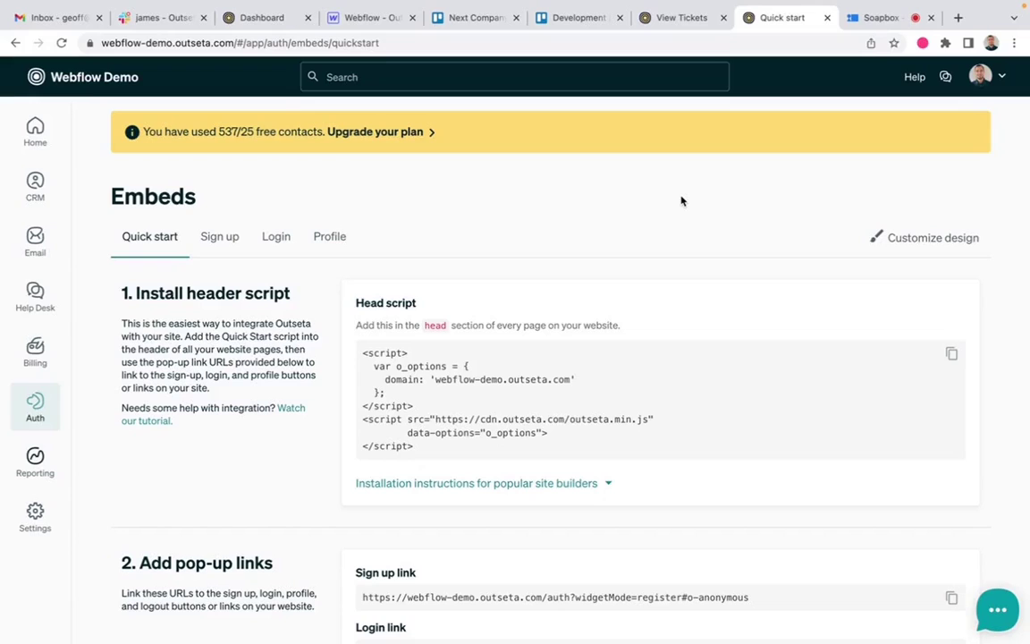
pyautogui.moveTo(308, 306)
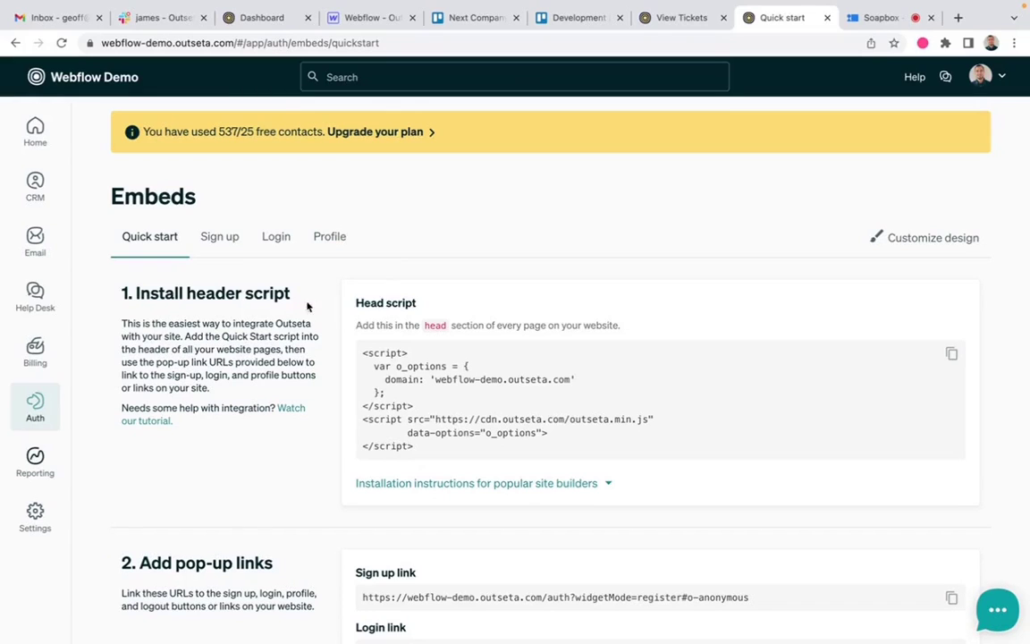
# Open the Embeds page under Auth to reach the sign-up embed configuration
pyautogui.click(35, 406)
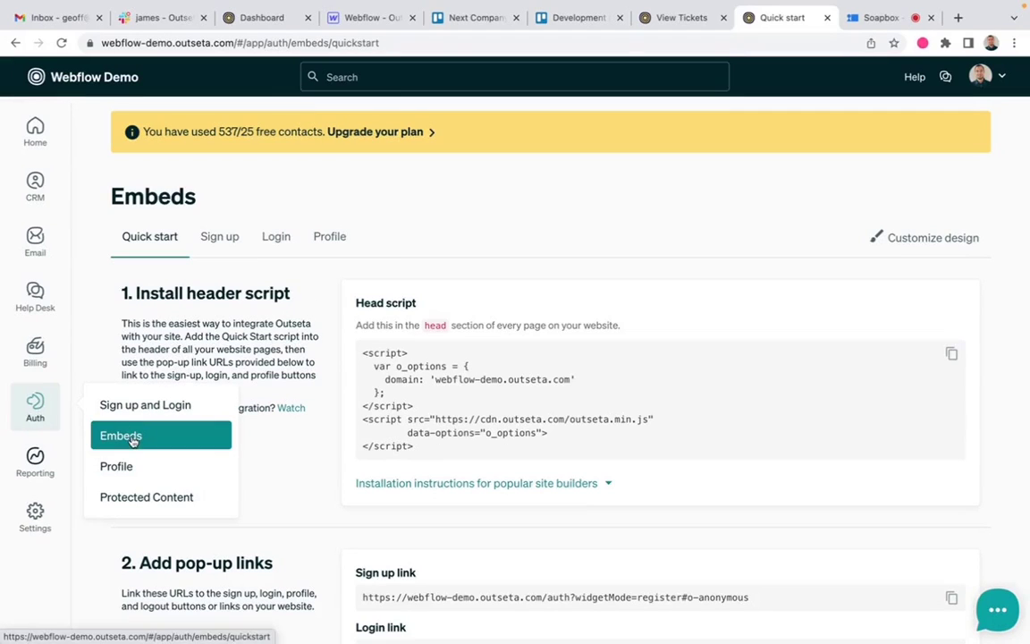
pyautogui.click(219, 236)
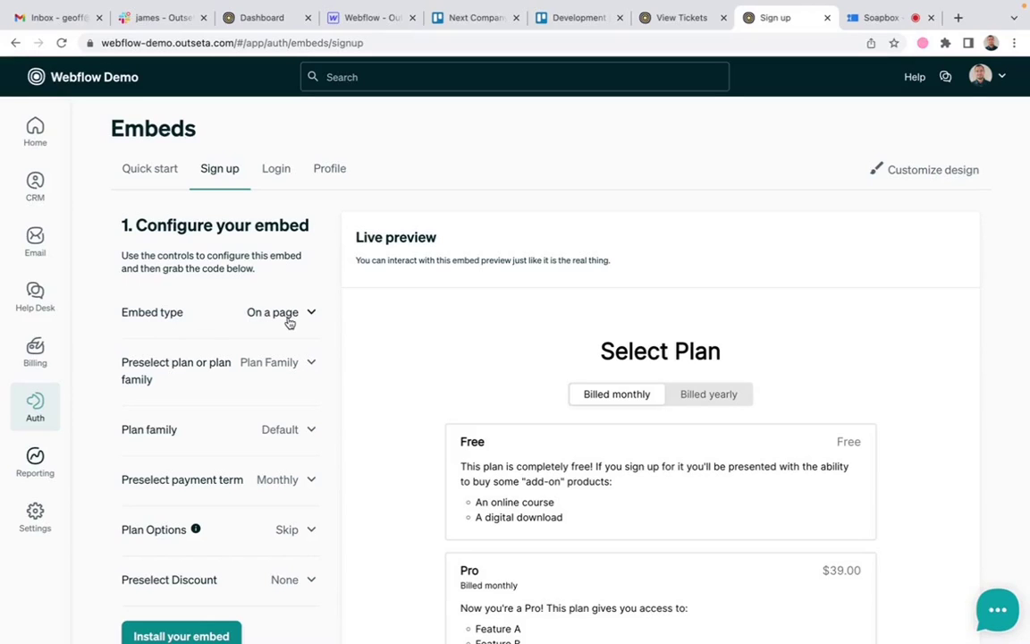
# Set the embed type to Payment link and view the plan-preselection options
pyautogui.click(281, 312)
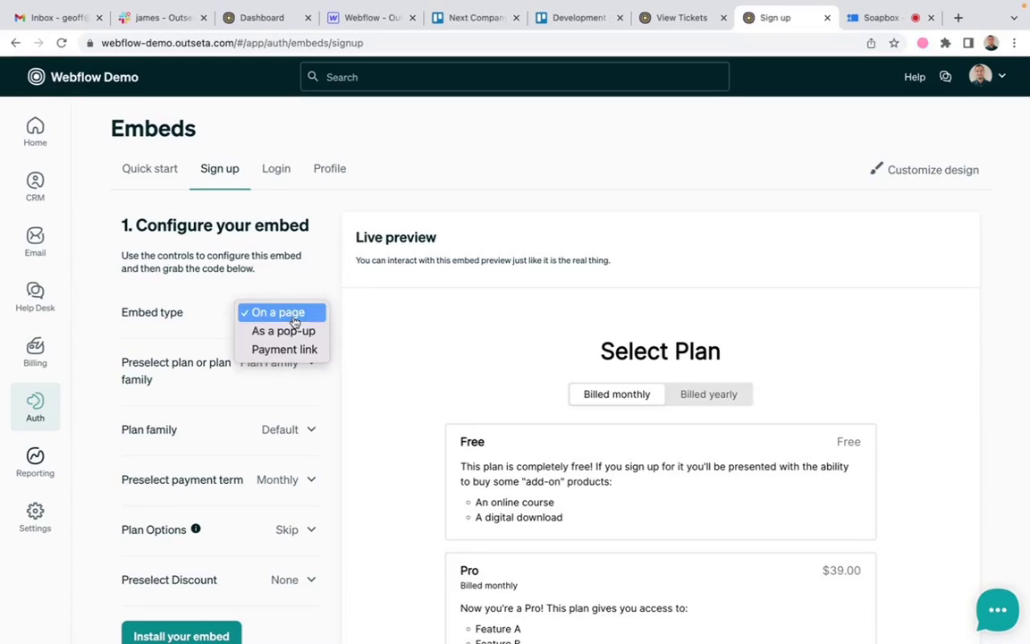
pyautogui.moveTo(284, 331)
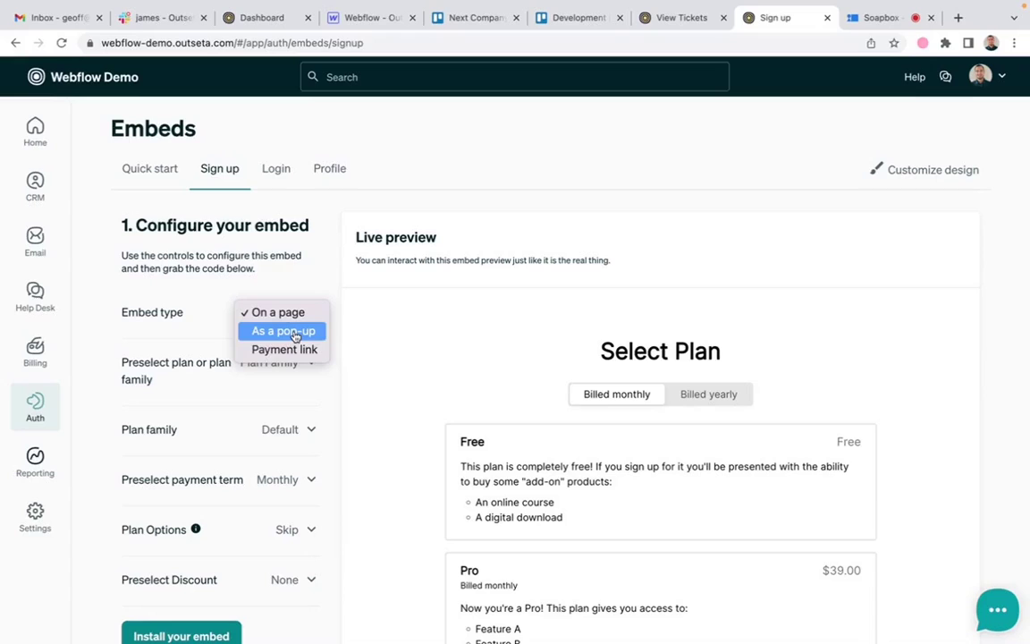
pyautogui.moveTo(284, 348)
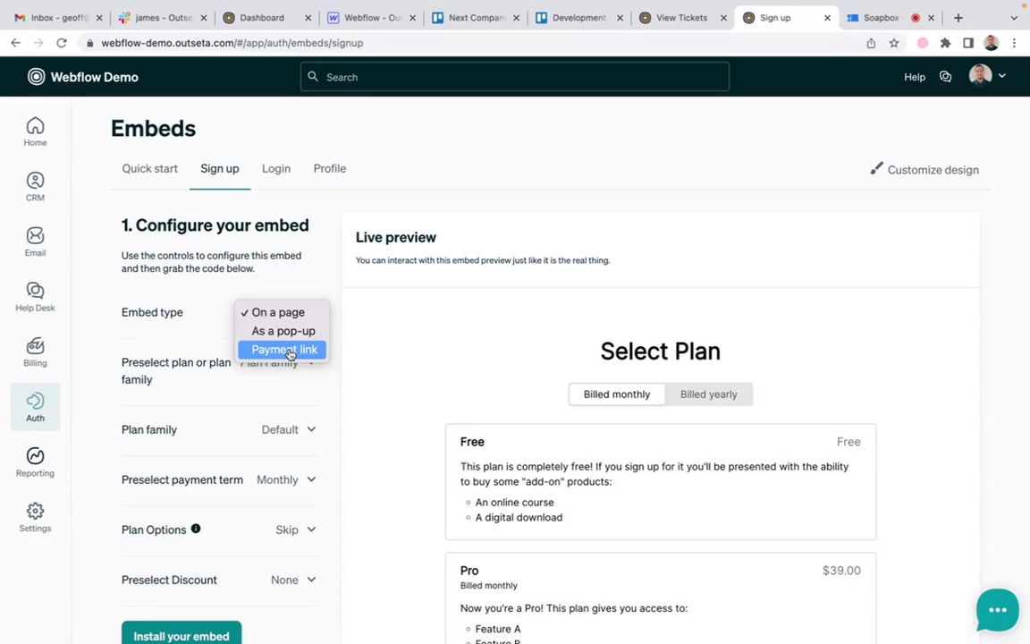
pyautogui.click(284, 349)
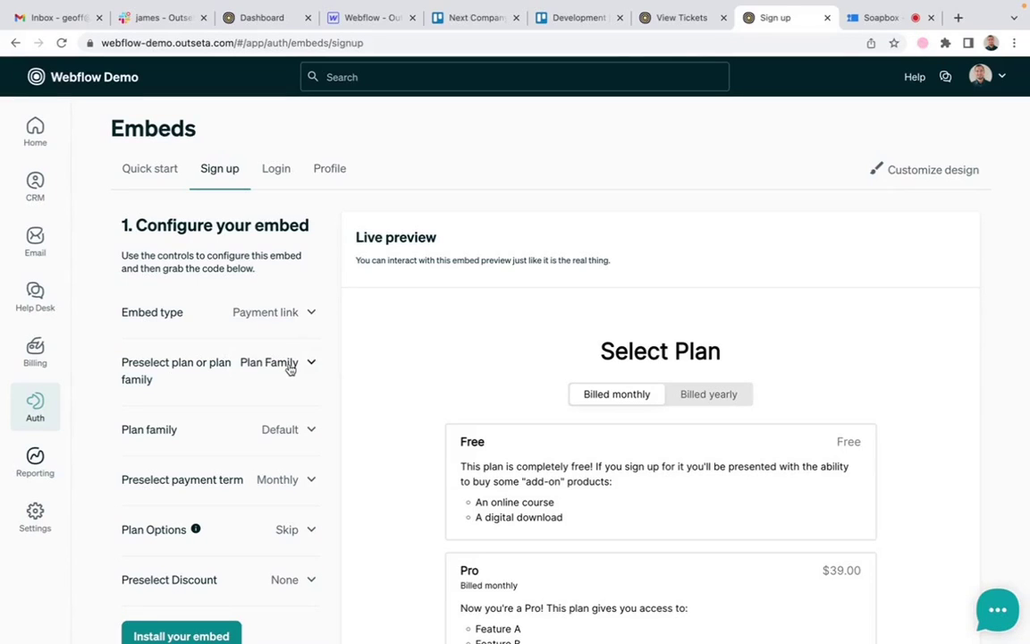
pyautogui.click(272, 363)
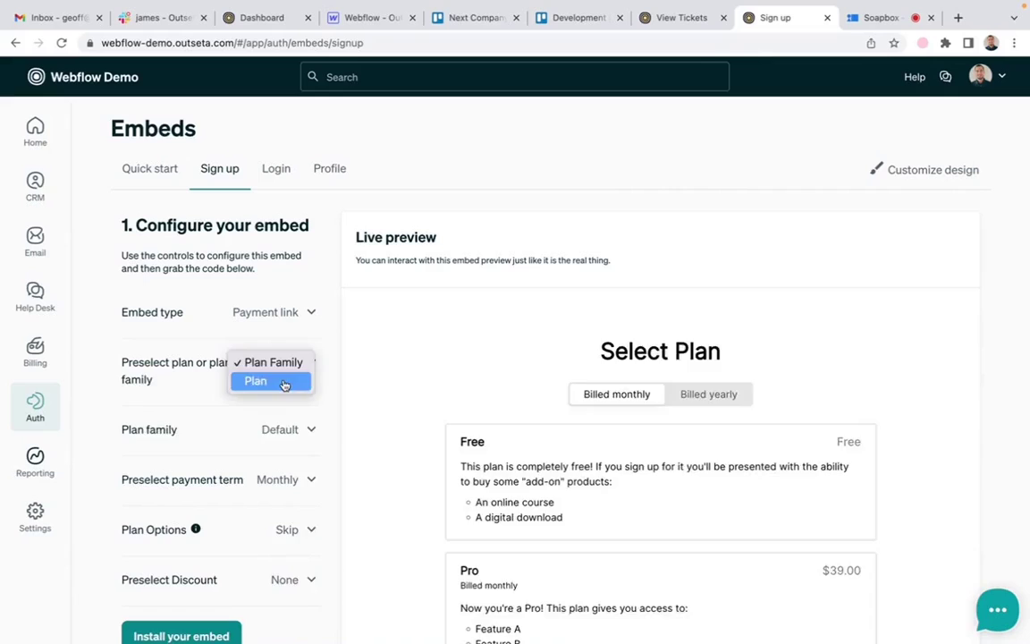
# Preselect a single plan, Pro, and scroll down the settings
pyautogui.click(255, 381)
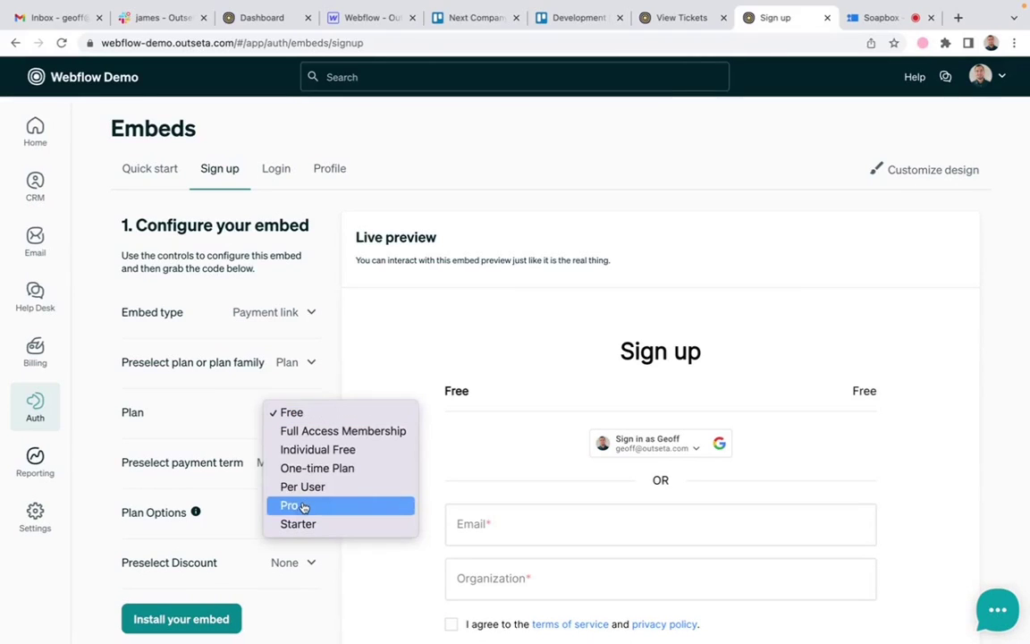
pyautogui.click(289, 505)
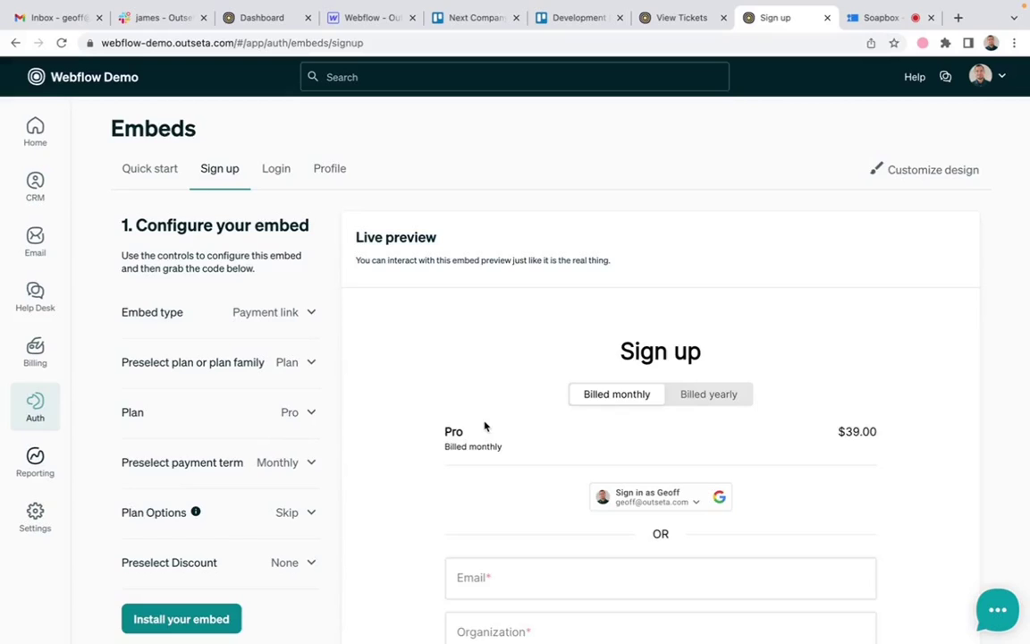
pyautogui.scroll(-3)
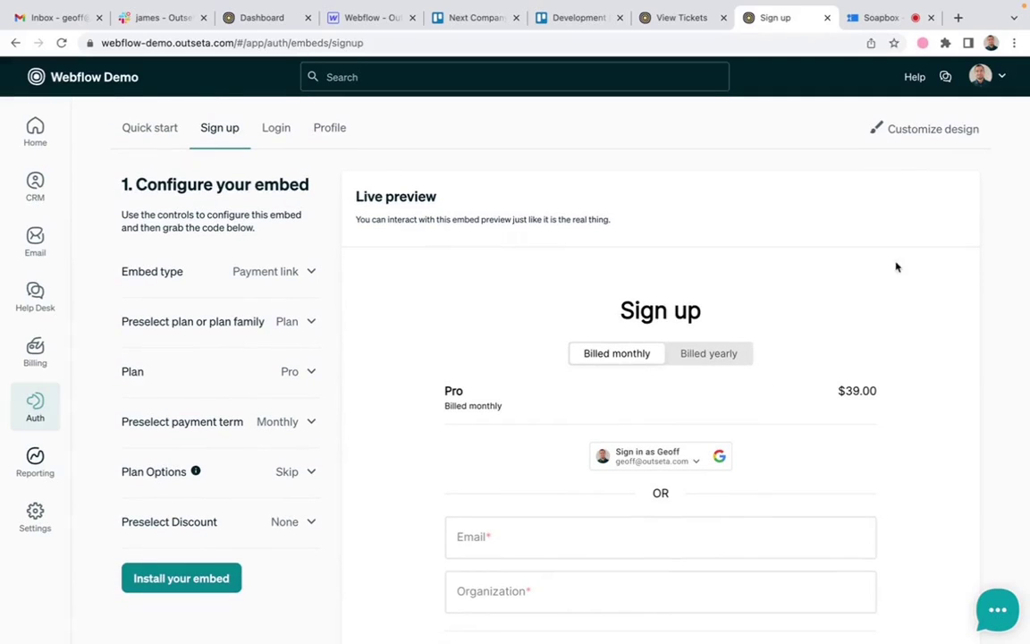
pyautogui.scroll(-3)
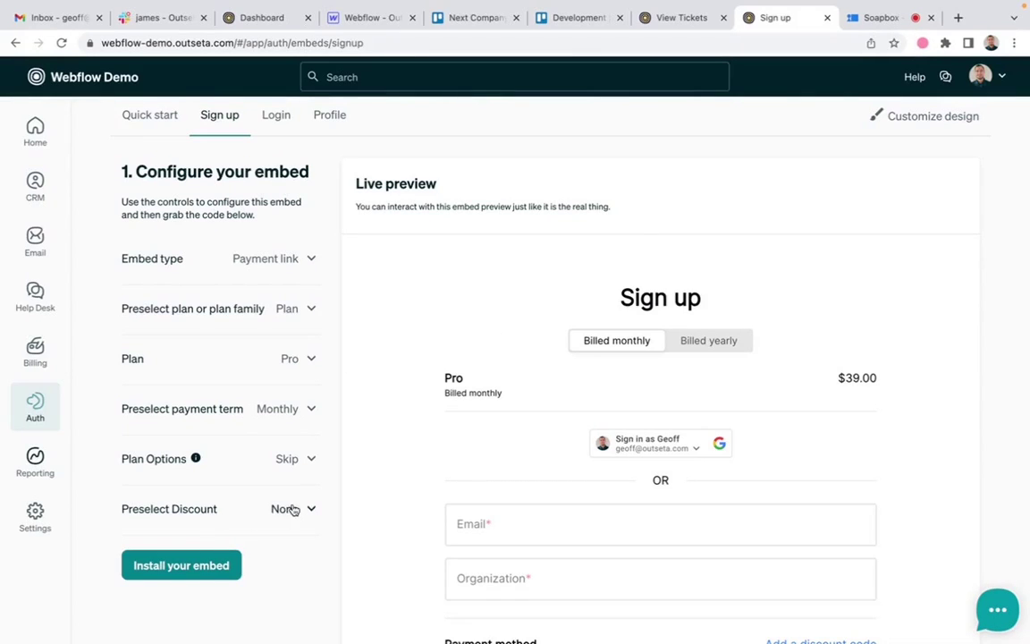
# Preselect the 10off discount so $35.10 is due now
pyautogui.click(292, 508)
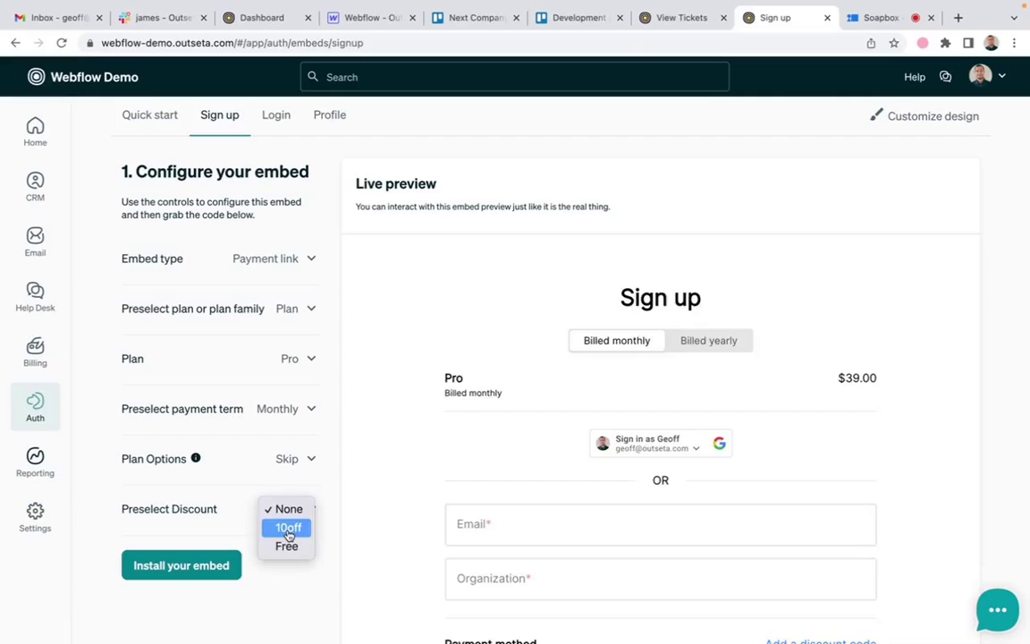
pyautogui.click(288, 527)
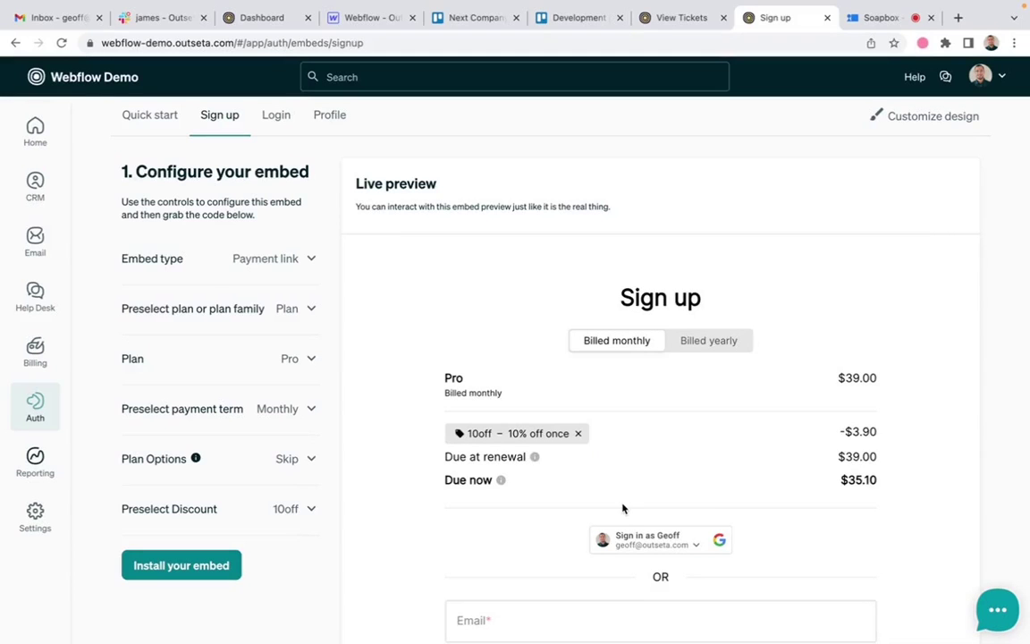
pyautogui.scroll(-3)
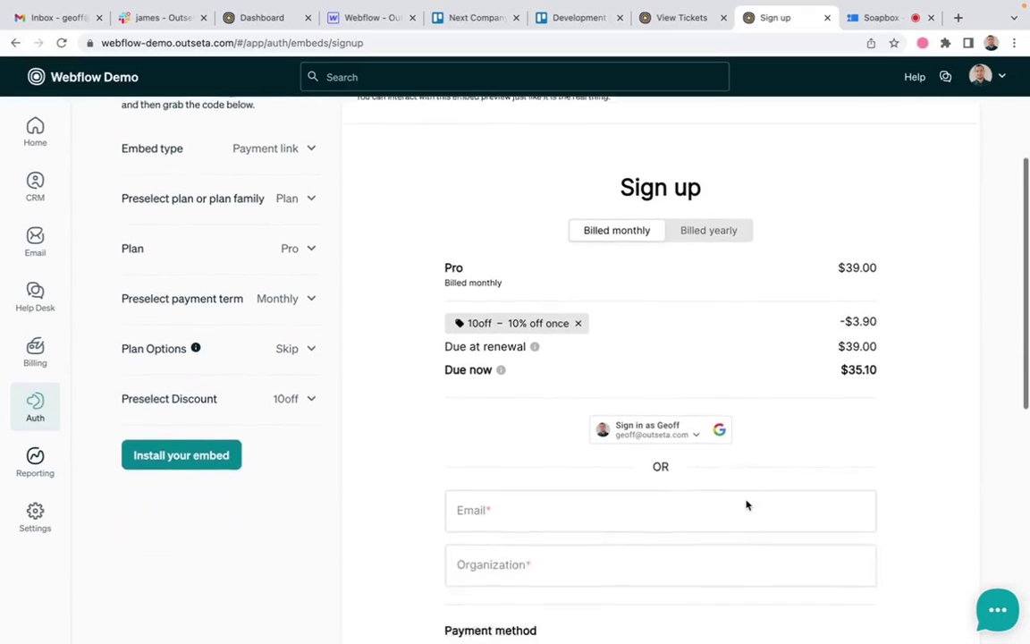
# Select and copy the generated Pro payment link
pyautogui.scroll(-3)
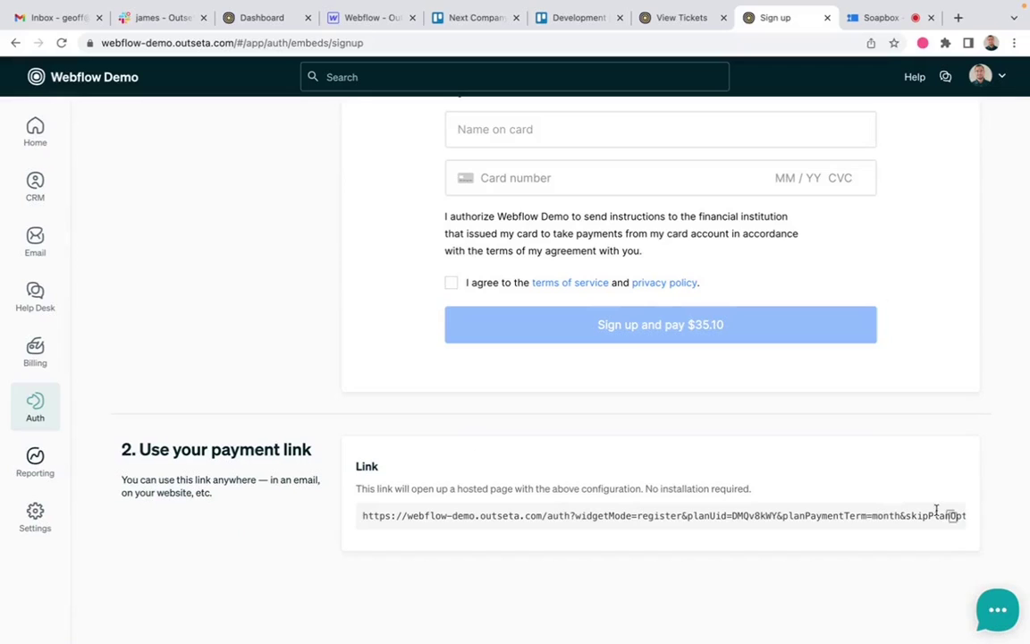
pyautogui.tripleClick(660, 515)
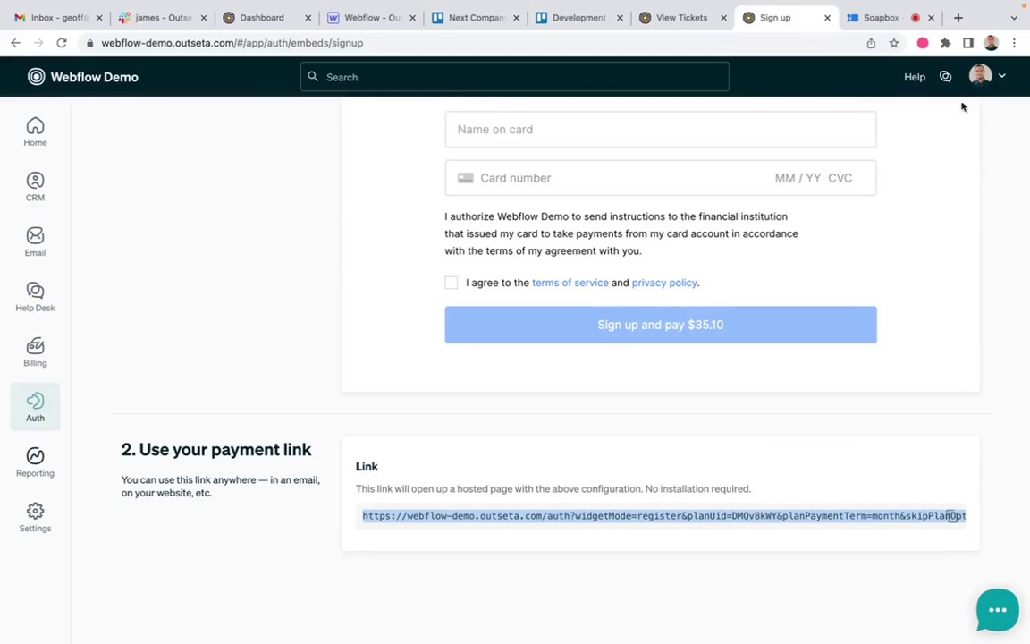
pyautogui.click(957, 17)
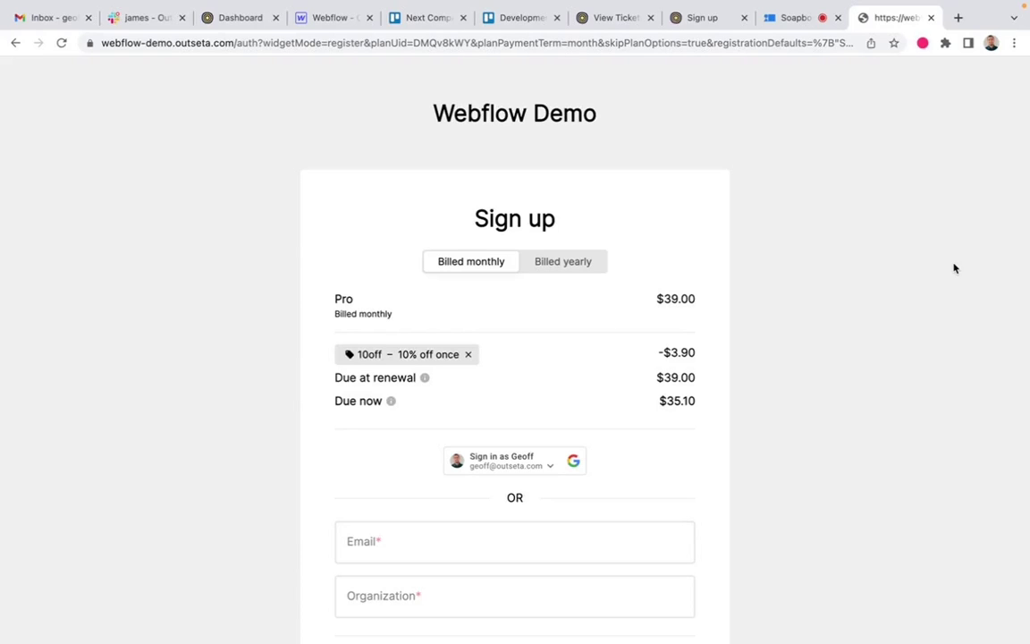
pyautogui.moveTo(865, 143)
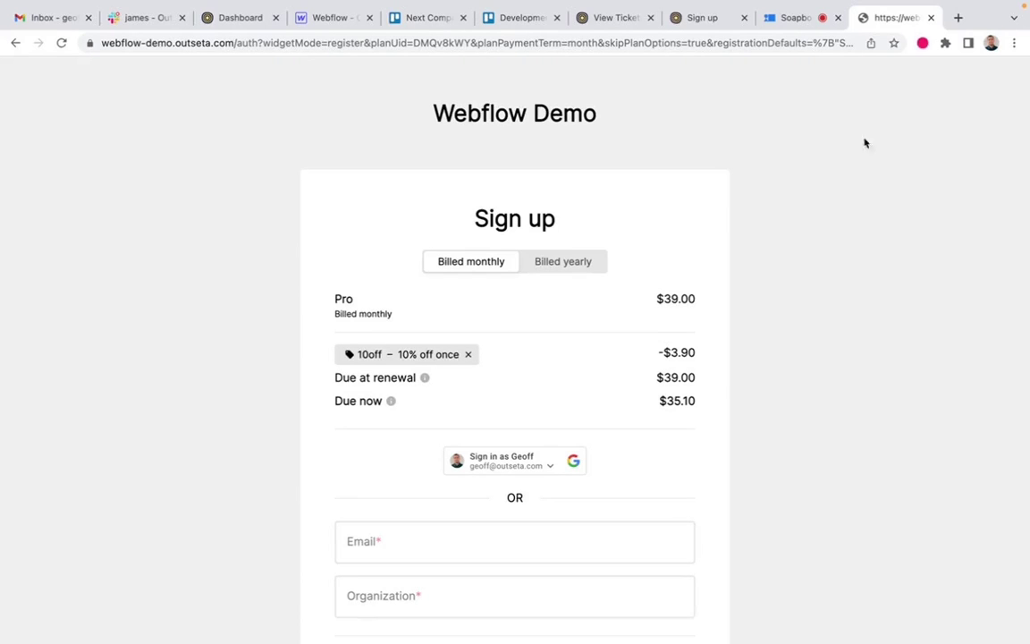
pyautogui.moveTo(501, 367)
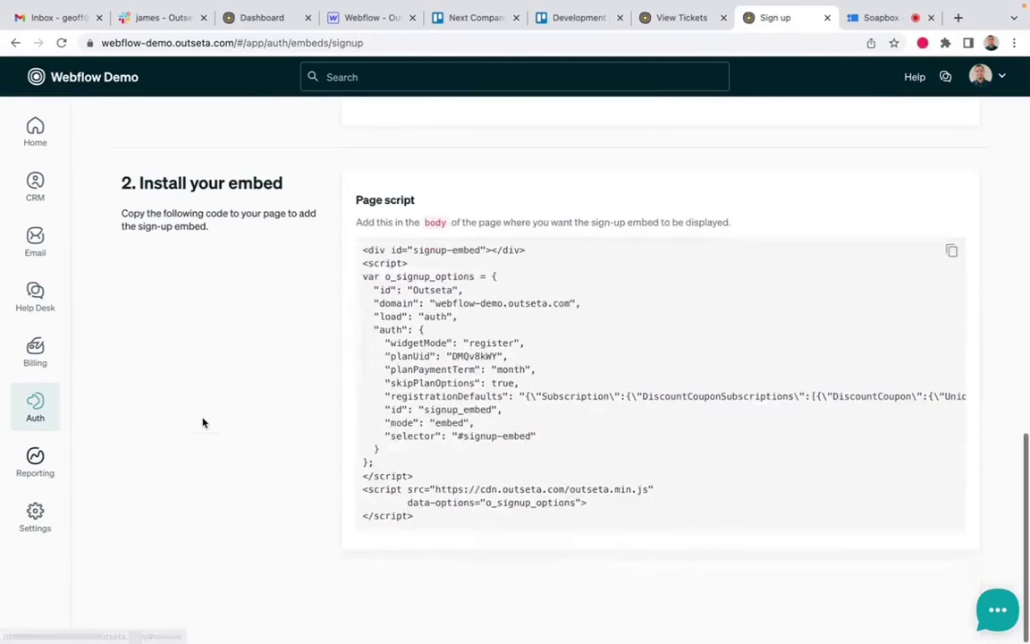
pyautogui.moveTo(344, 280)
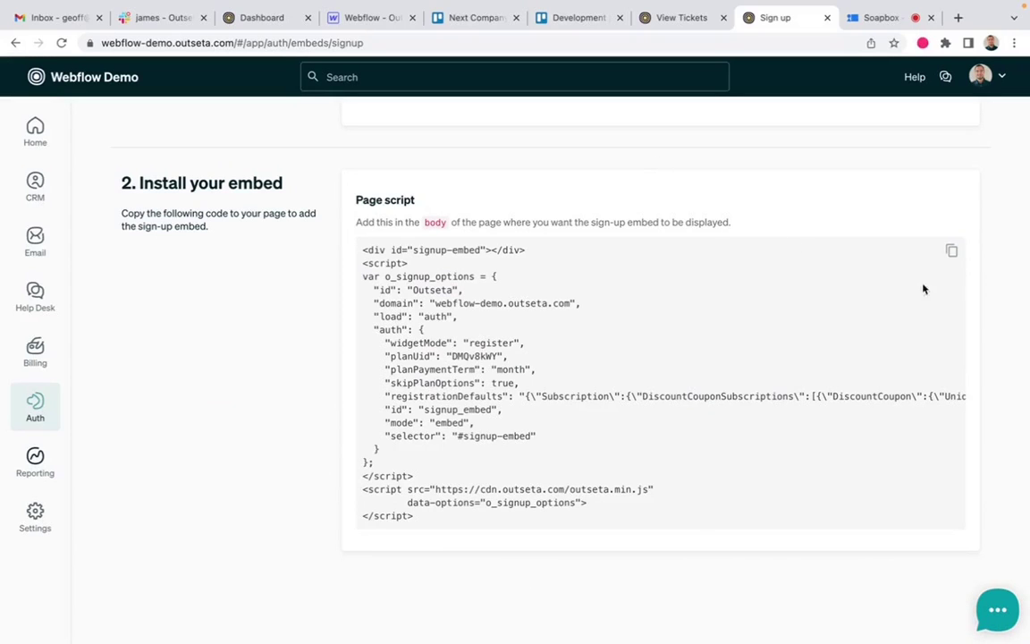
pyautogui.moveTo(951, 250)
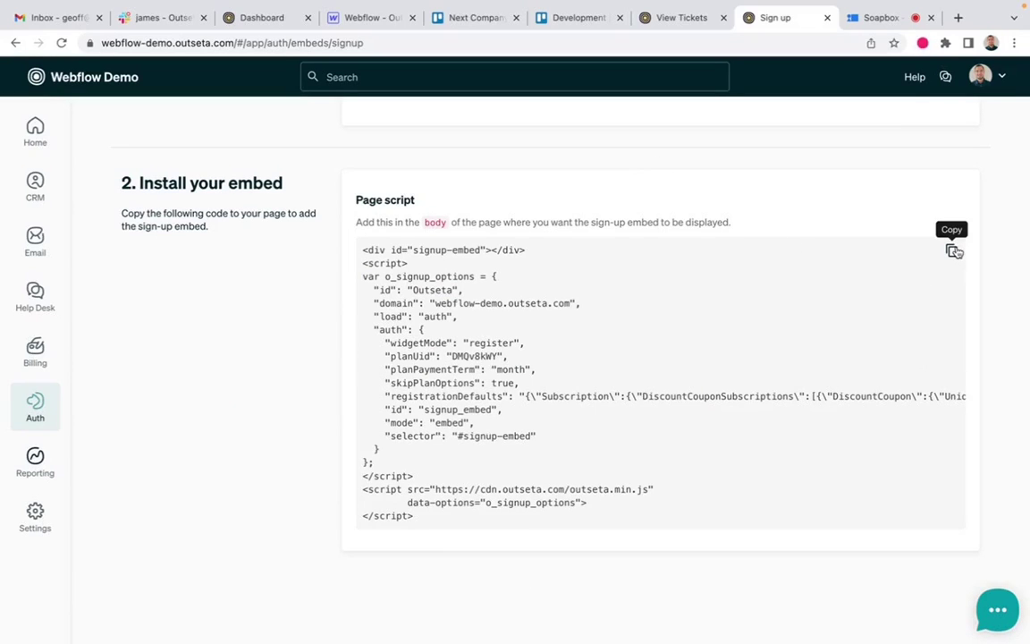
# Scroll up through the on-page sign-up embed settings
pyautogui.scroll(3)
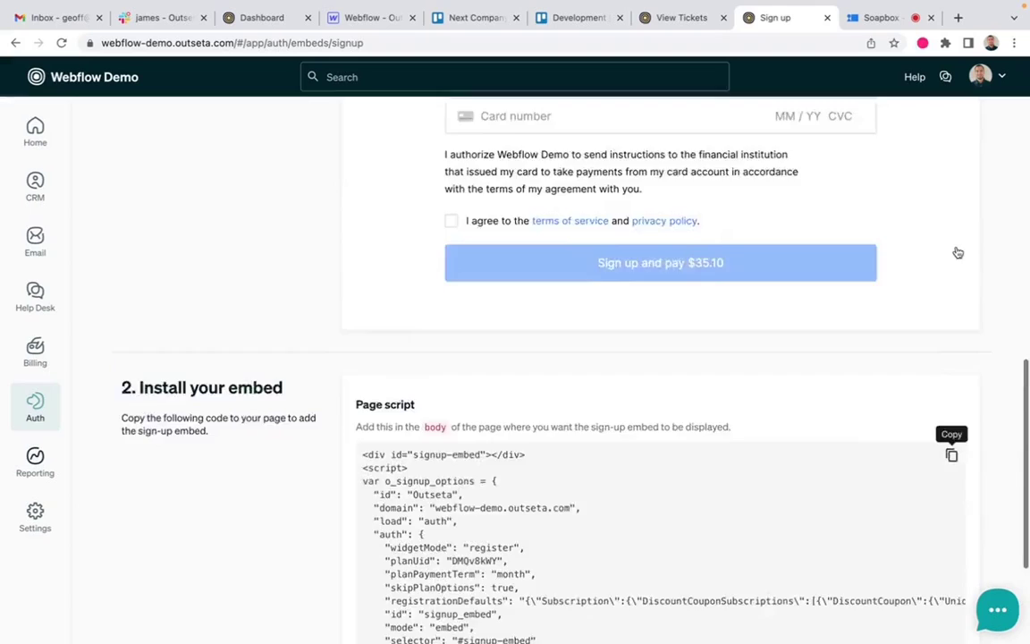